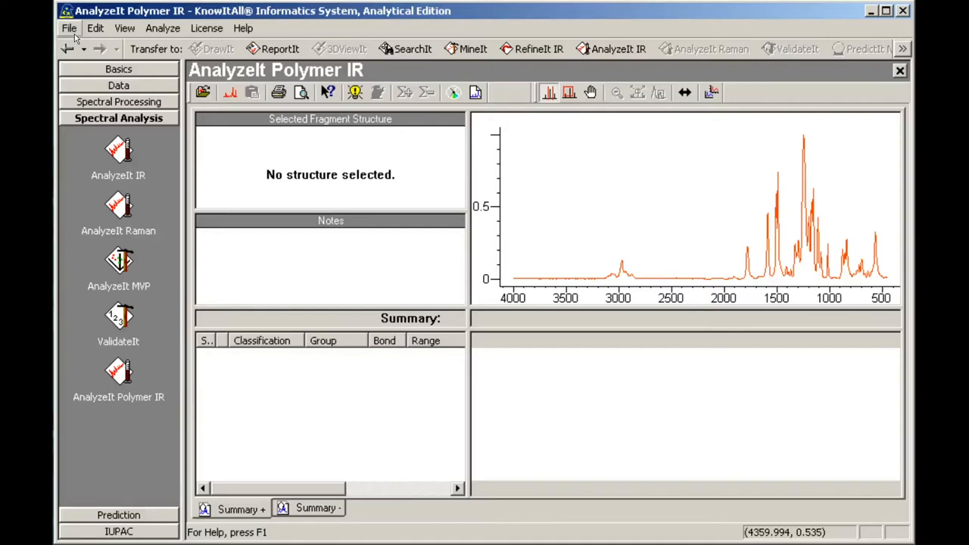
Confirm the analysis preferences keep Polymer IR correlations enabled
click(69, 27)
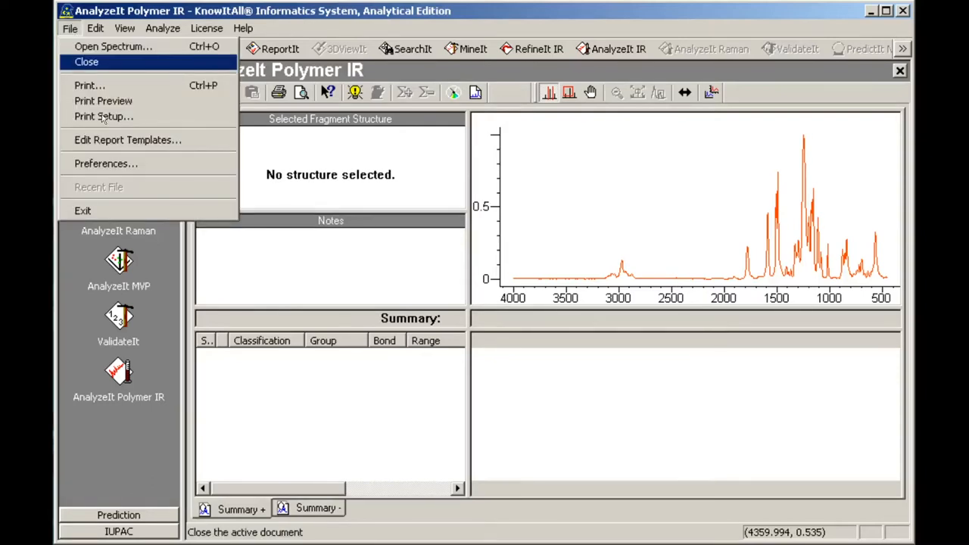
click(107, 164)
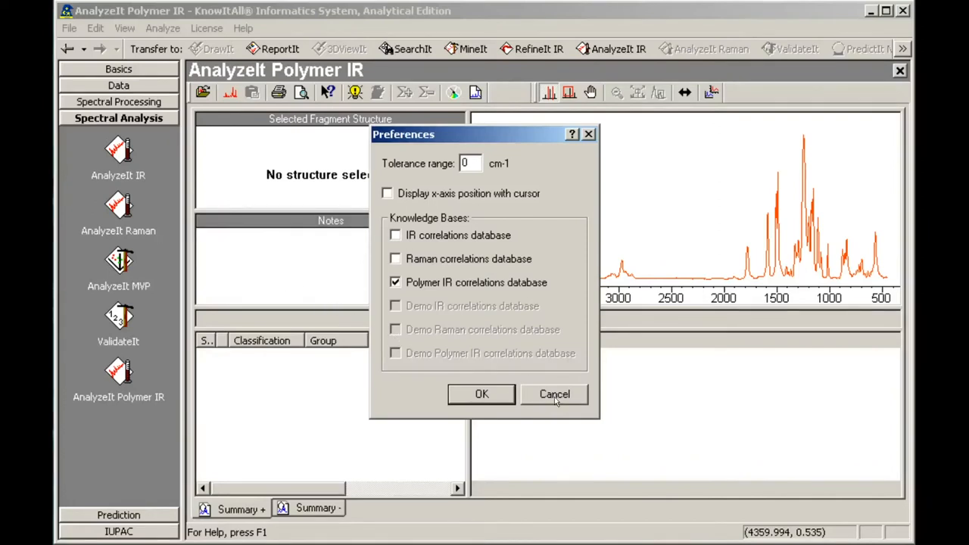
click(555, 394)
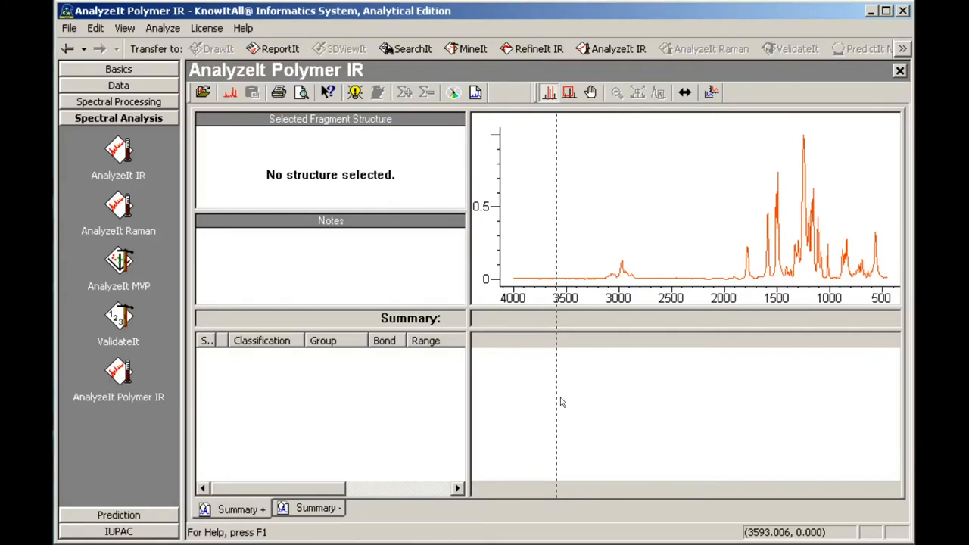
mouse_move(424, 233)
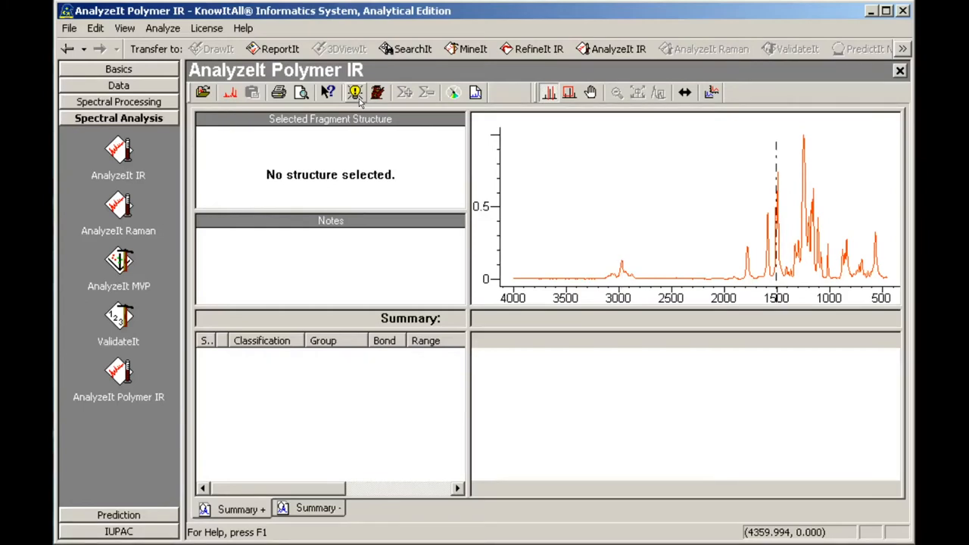
mouse_move(377, 93)
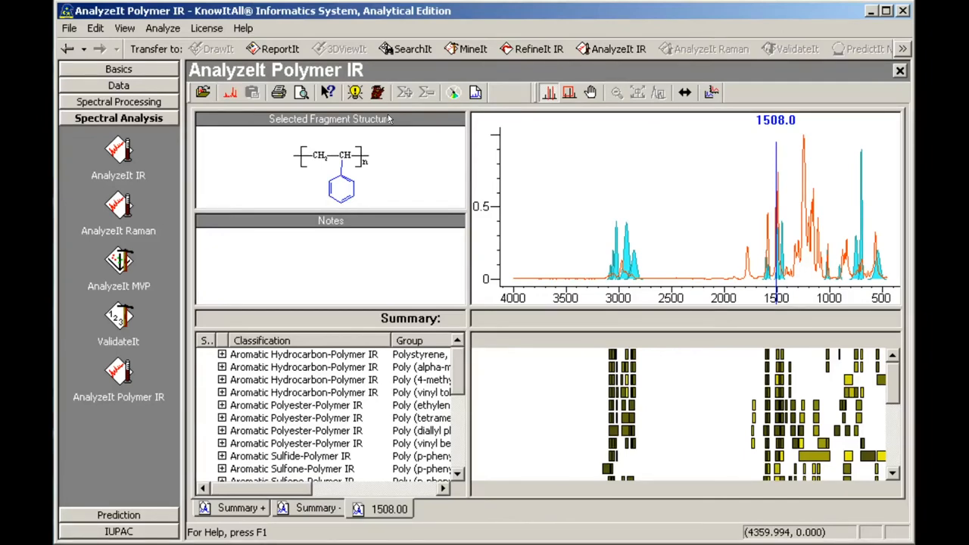
mouse_move(386, 159)
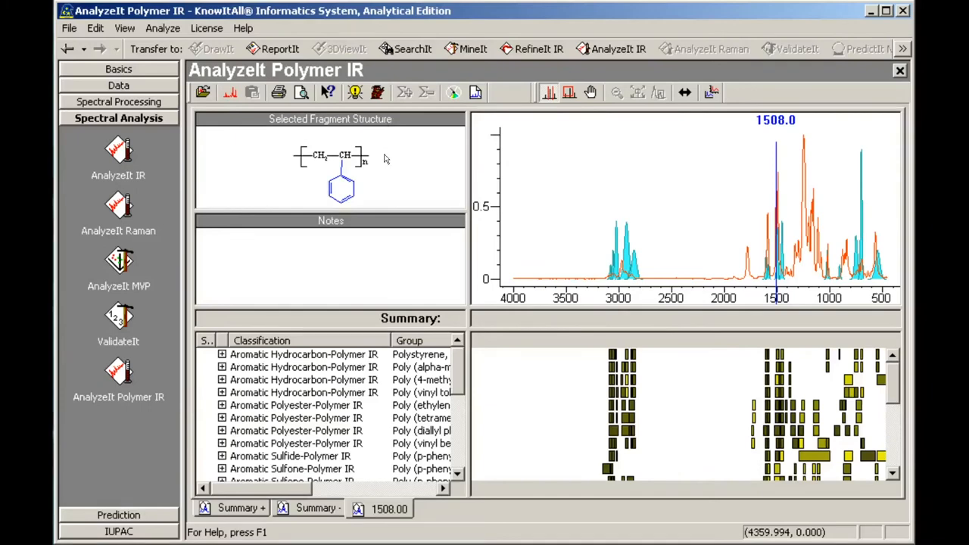
Preview the polystyrene, aromatic sulfide and aromatic sulfone matches against the sample
click(303, 355)
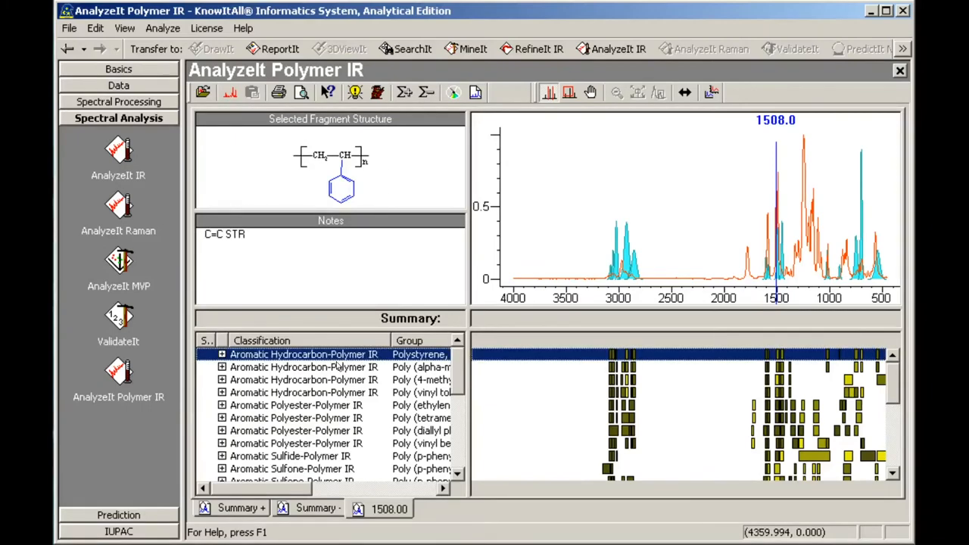
click(303, 456)
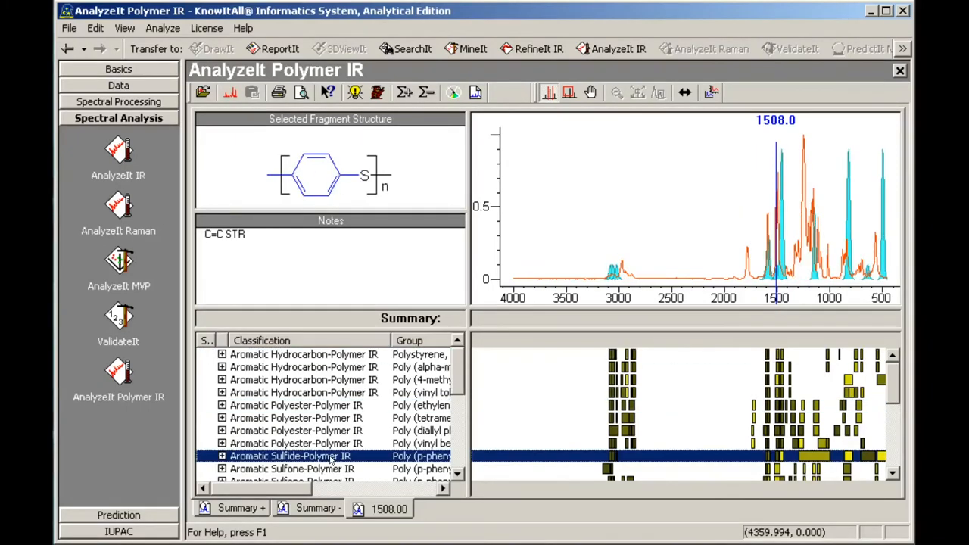
click(291, 469)
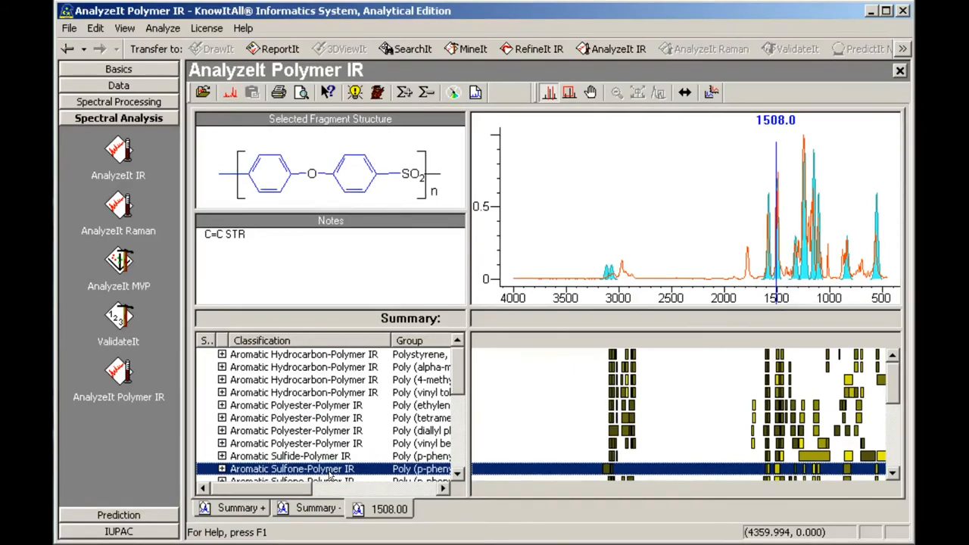
Flag both aromatic sulfone matches as positive Summary+ results
right_click(291, 469)
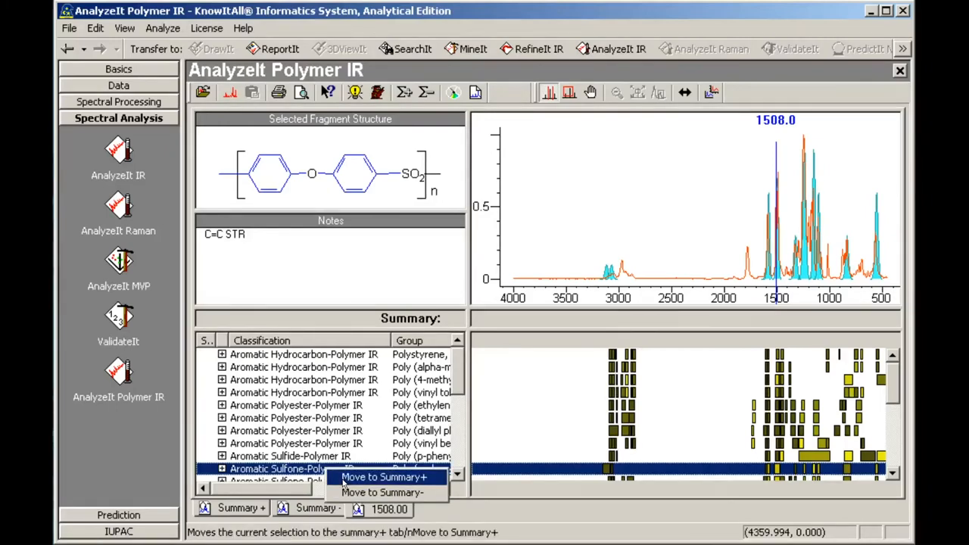
click(382, 477)
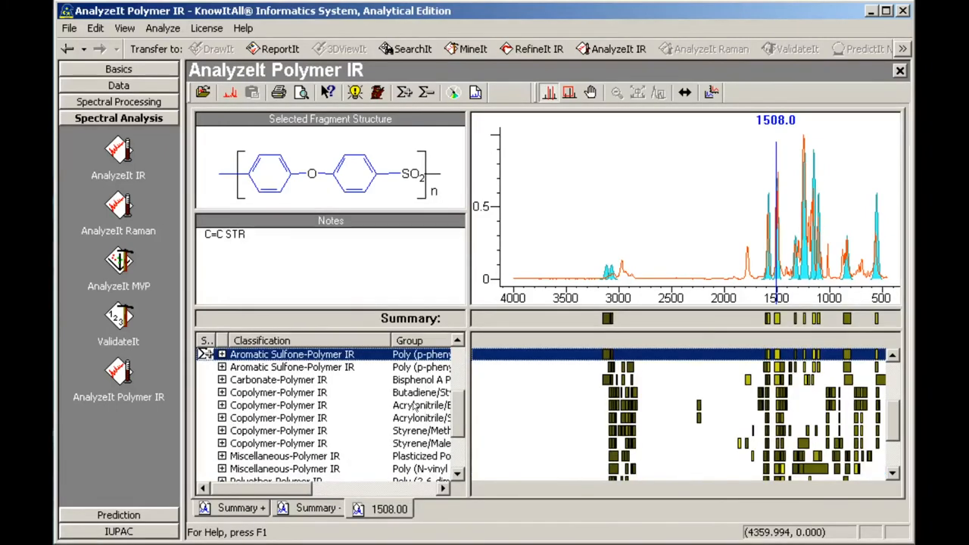
click(291, 366)
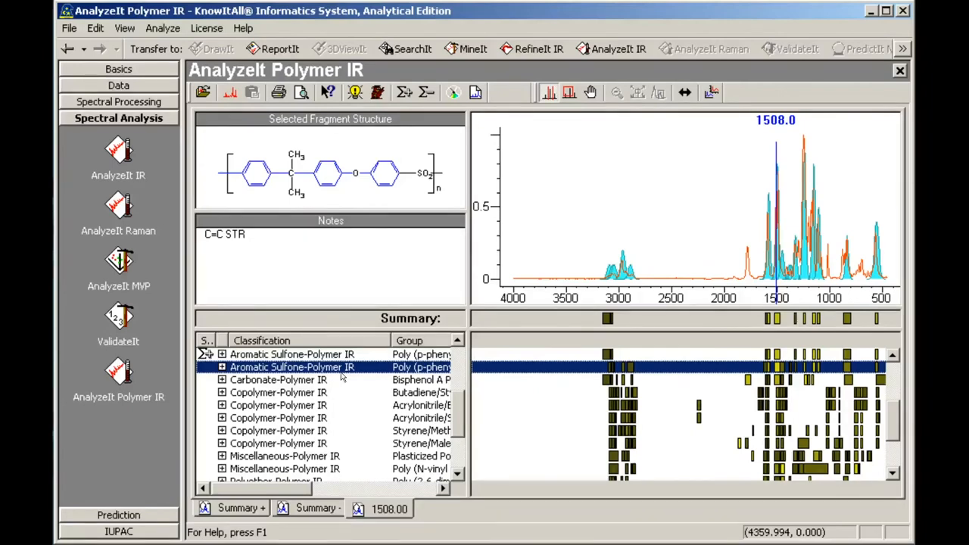
right_click(293, 368)
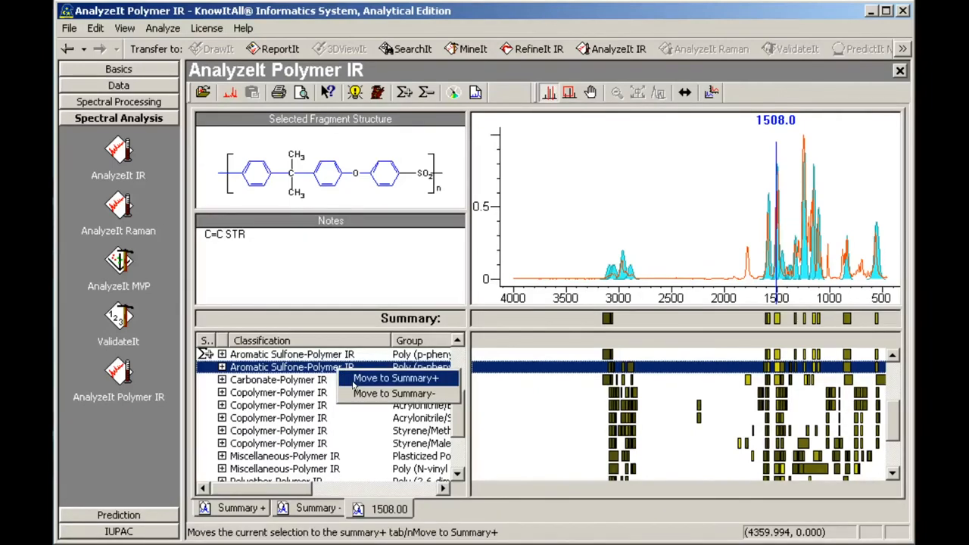
click(279, 379)
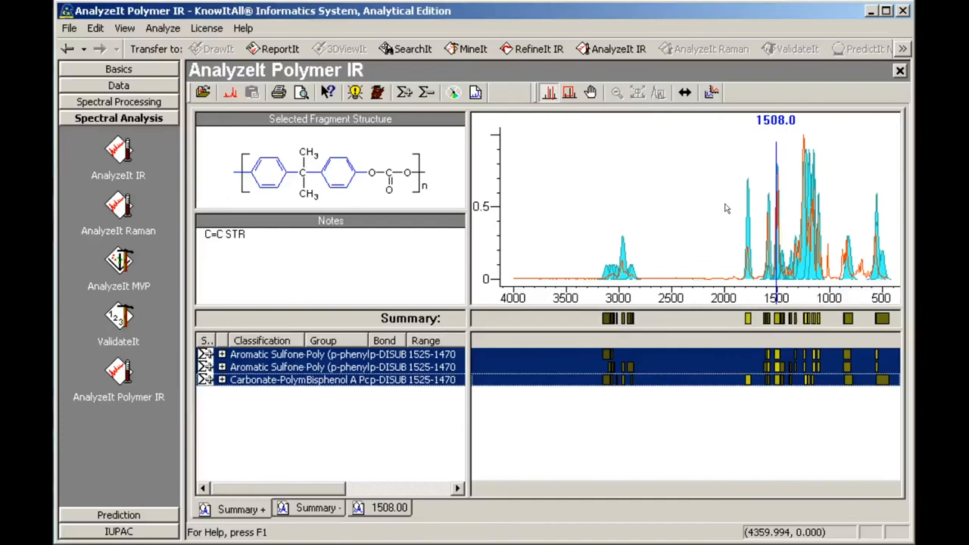
mouse_move(900, 72)
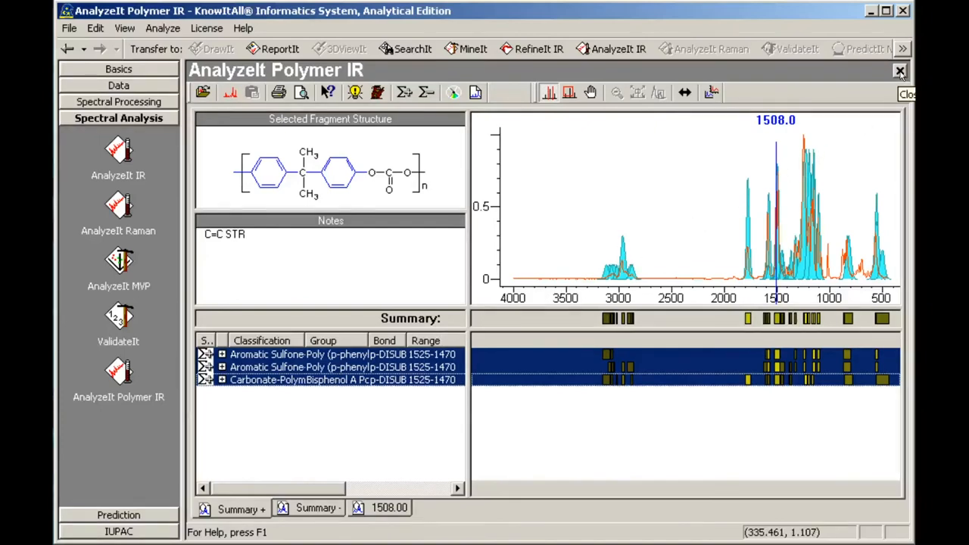
Load the single polymer spectrum and correlate its tallest band at 1676 cm⁻¹
click(899, 71)
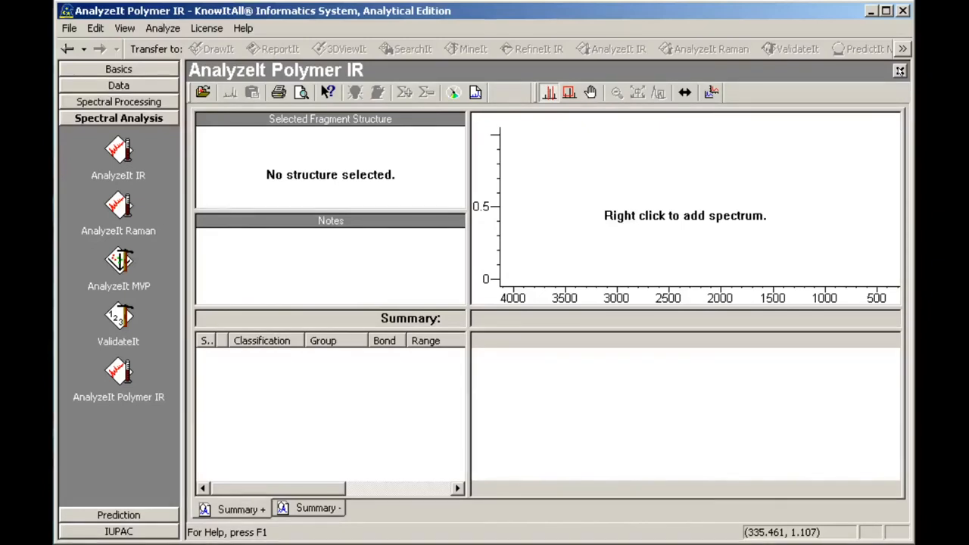
right_click(681, 215)
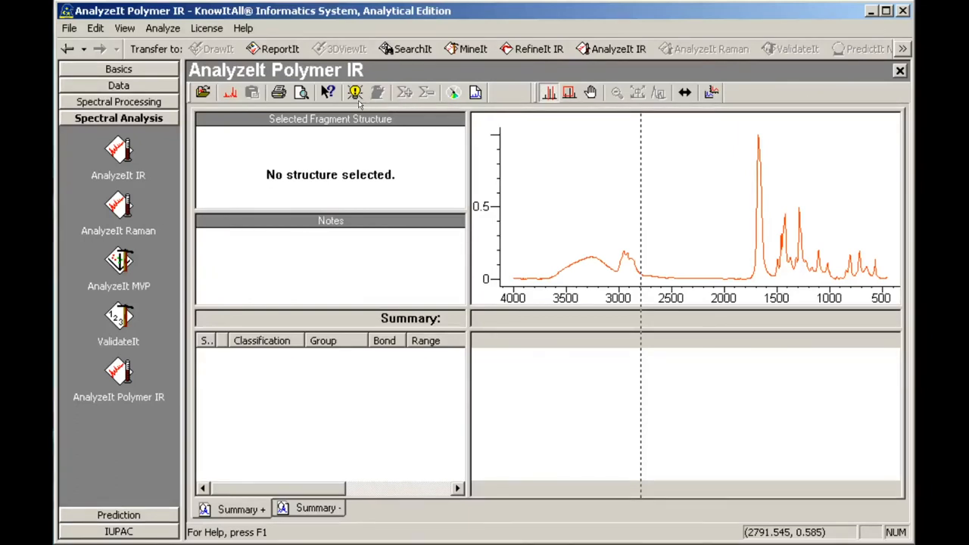
mouse_move(624, 209)
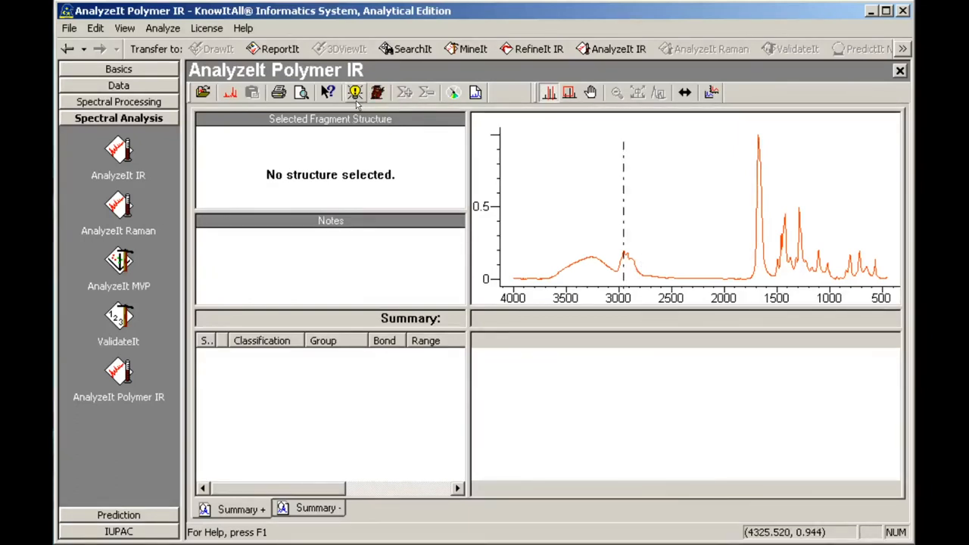
click(757, 212)
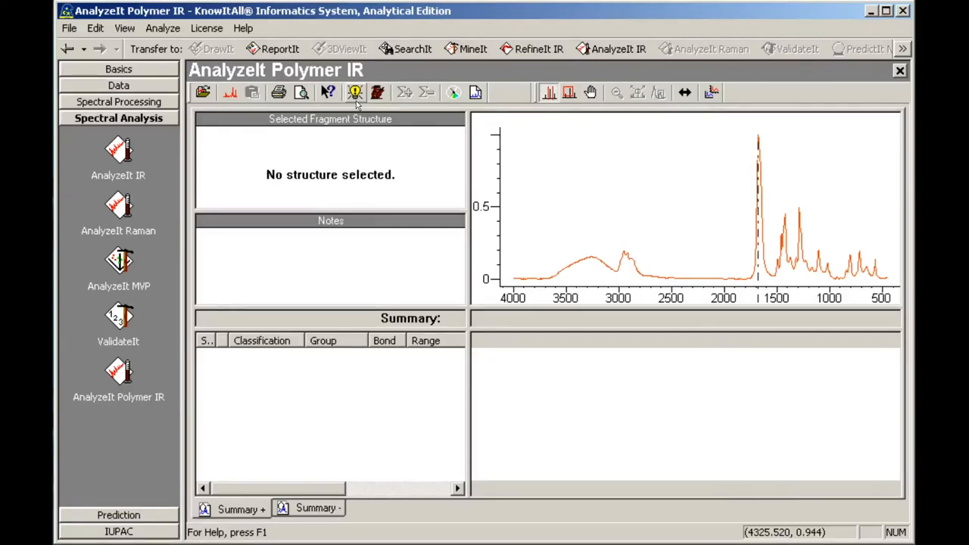
click(354, 92)
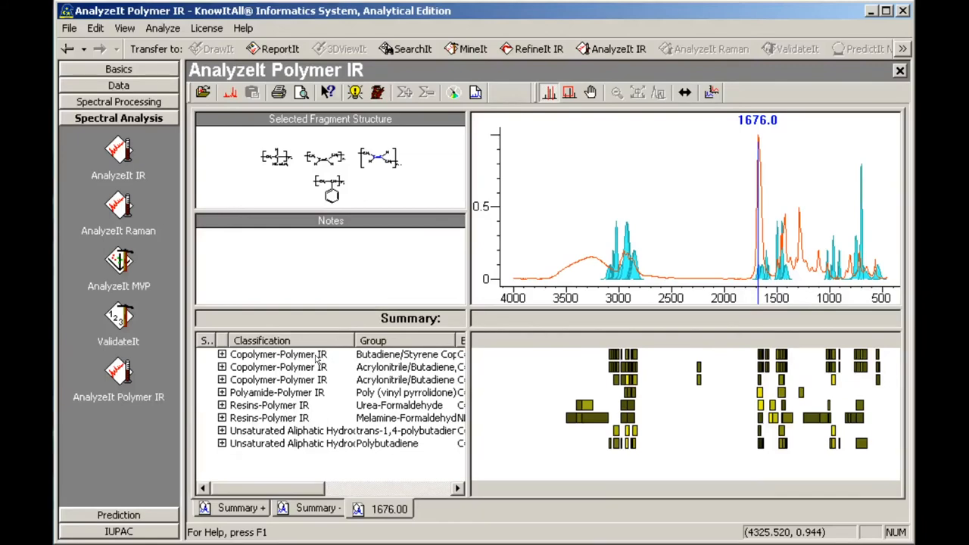
Overlay the acrylonitrile/butadiene copolymer, then the poly(vinyl pyrrolidone) reference spectrum
click(303, 379)
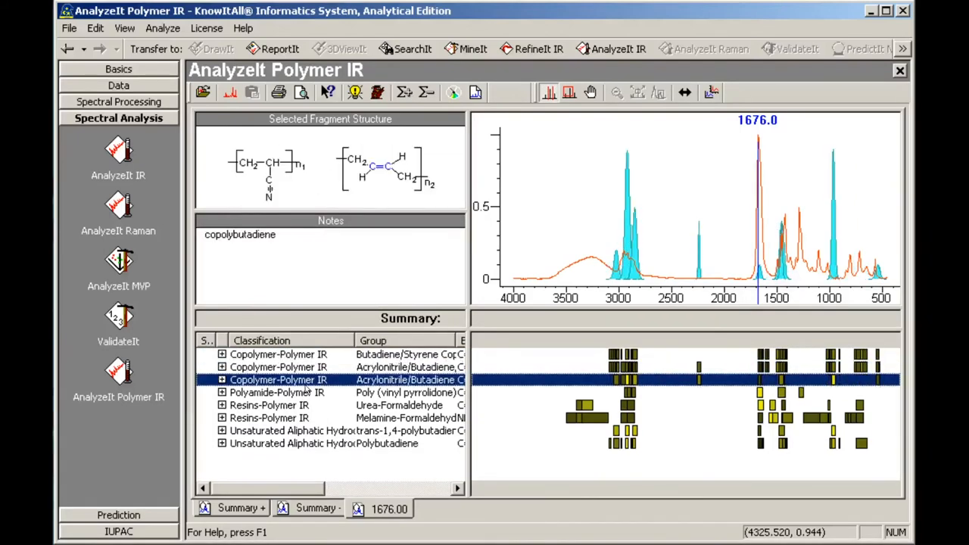
click(275, 392)
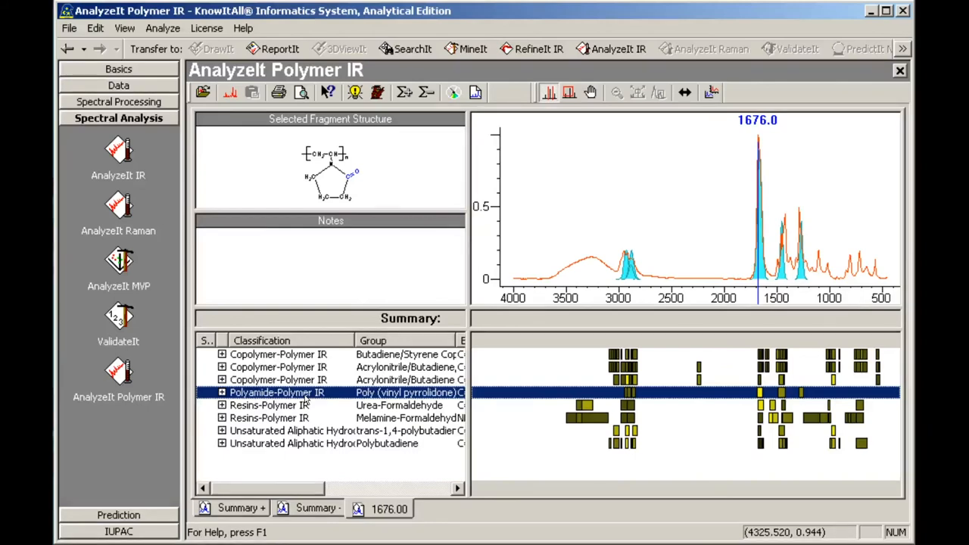
mouse_move(311, 396)
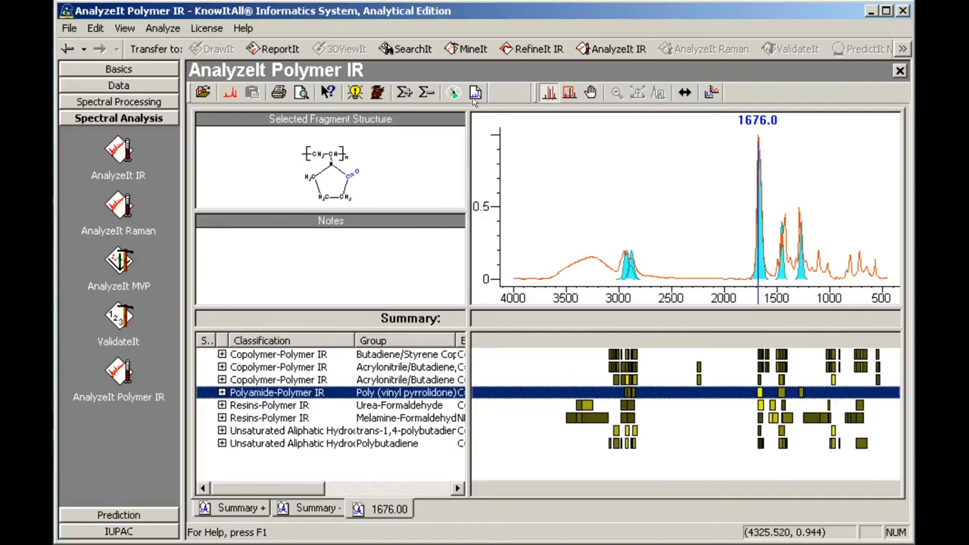
Expand the poly(vinyl pyrrolidone) match to its C=O, CH2 and CN band assignments with notes
click(476, 92)
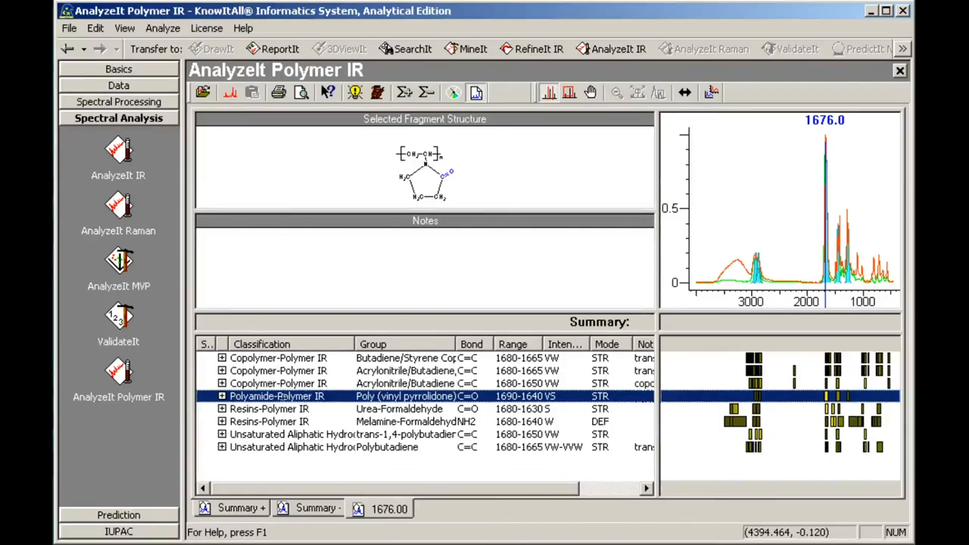
click(221, 396)
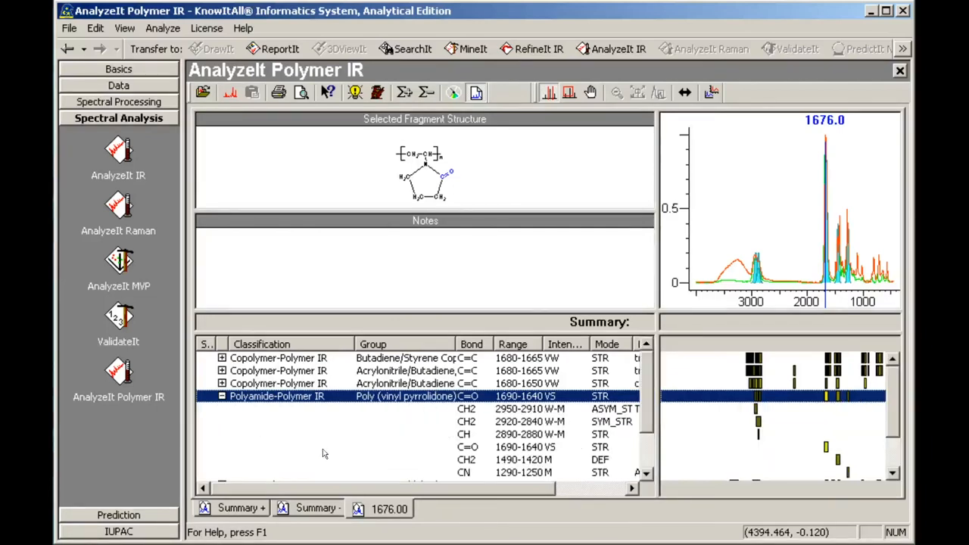
scroll(right, 3)
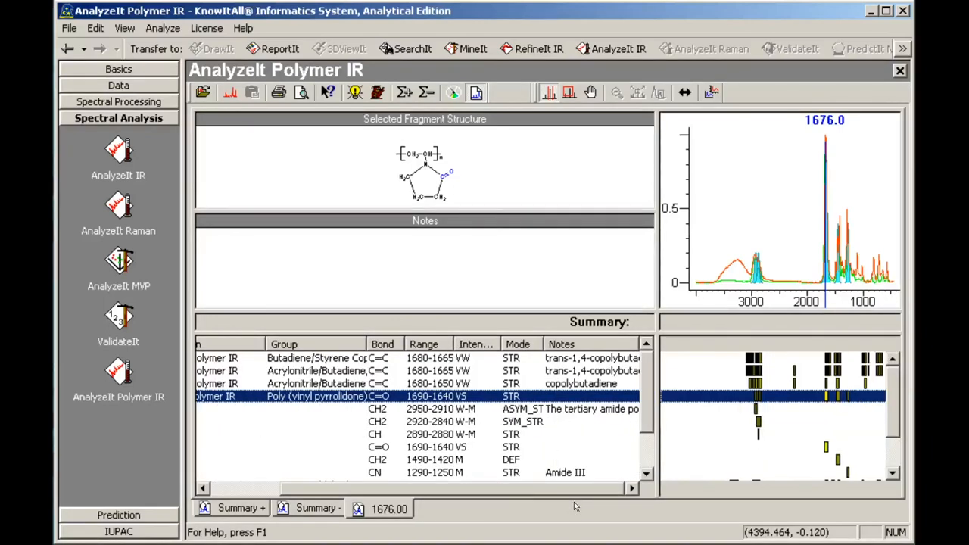